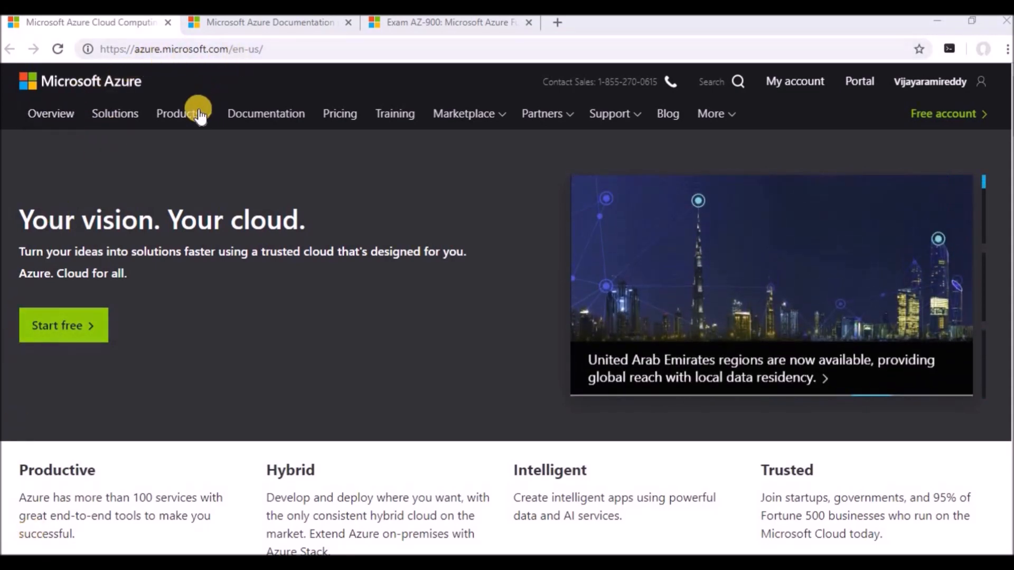
Step: Open the Azure Products menu to show Compute services like Virtual Machines
click(178, 113)
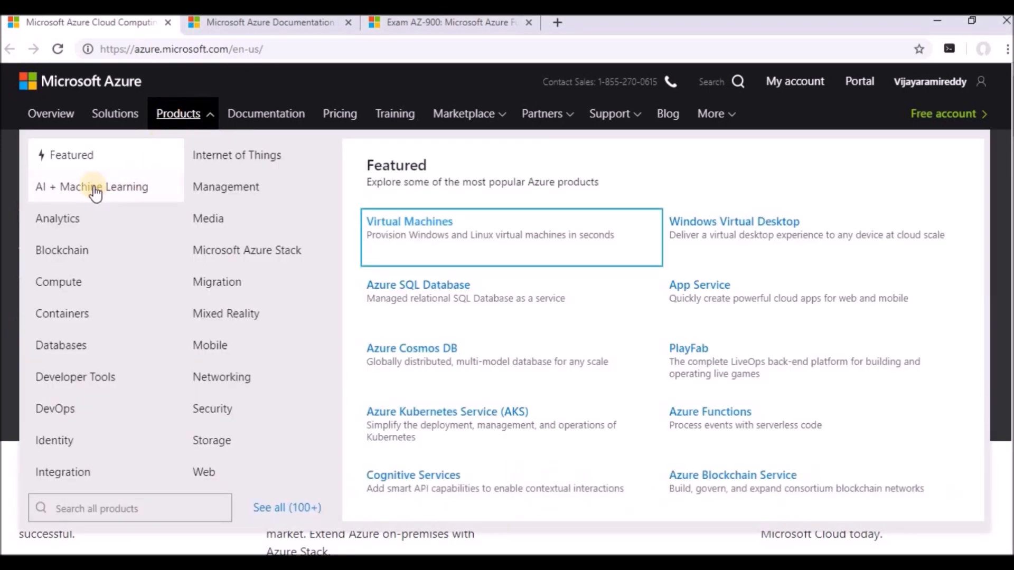
mouse_move(95, 227)
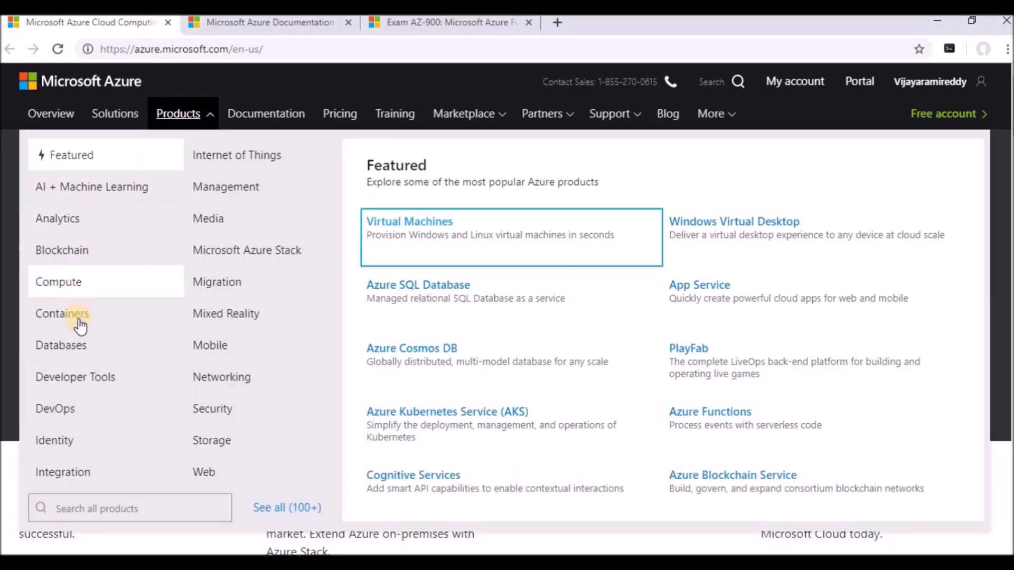
mouse_move(77, 411)
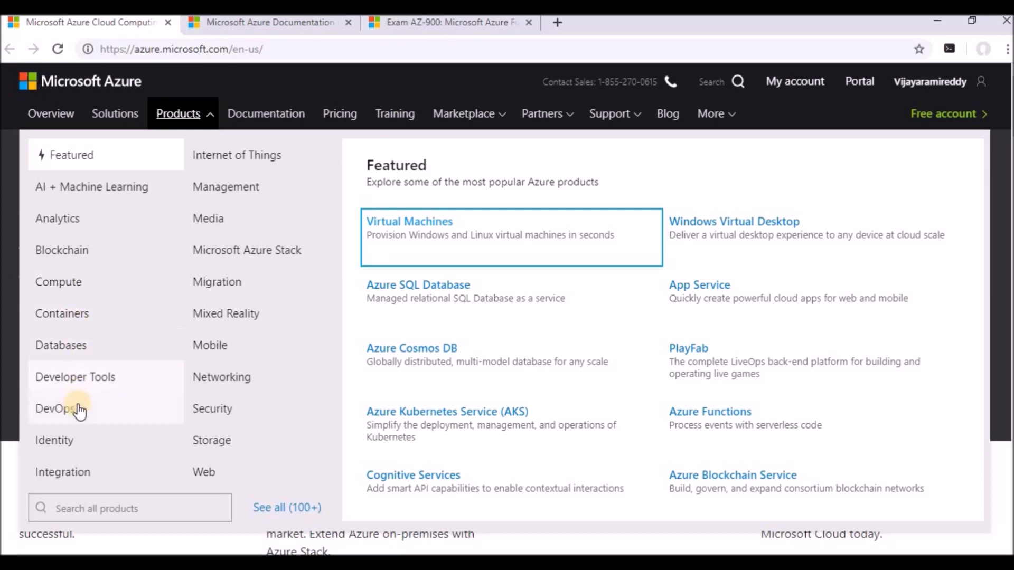
mouse_move(84, 445)
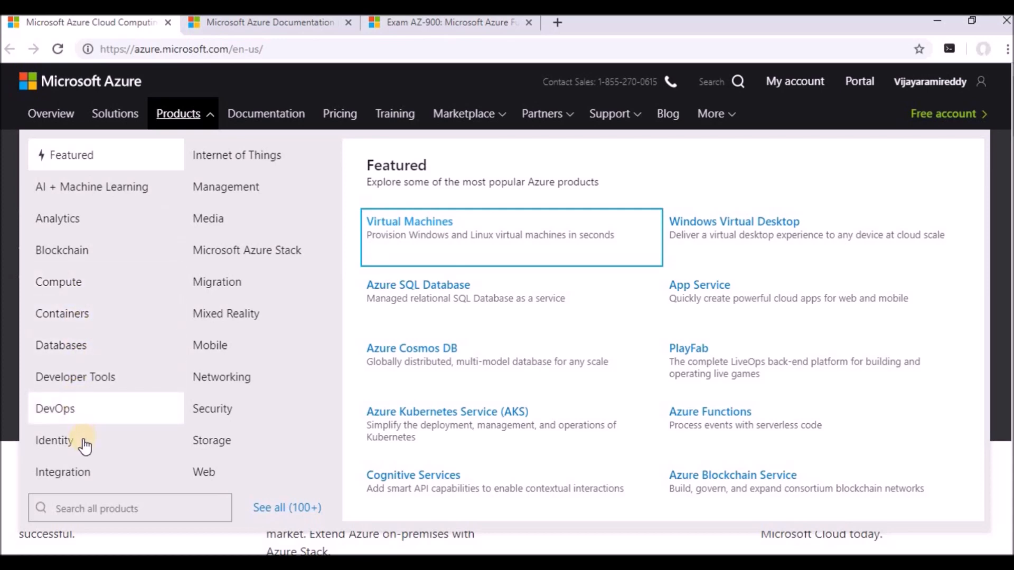
mouse_move(501, 242)
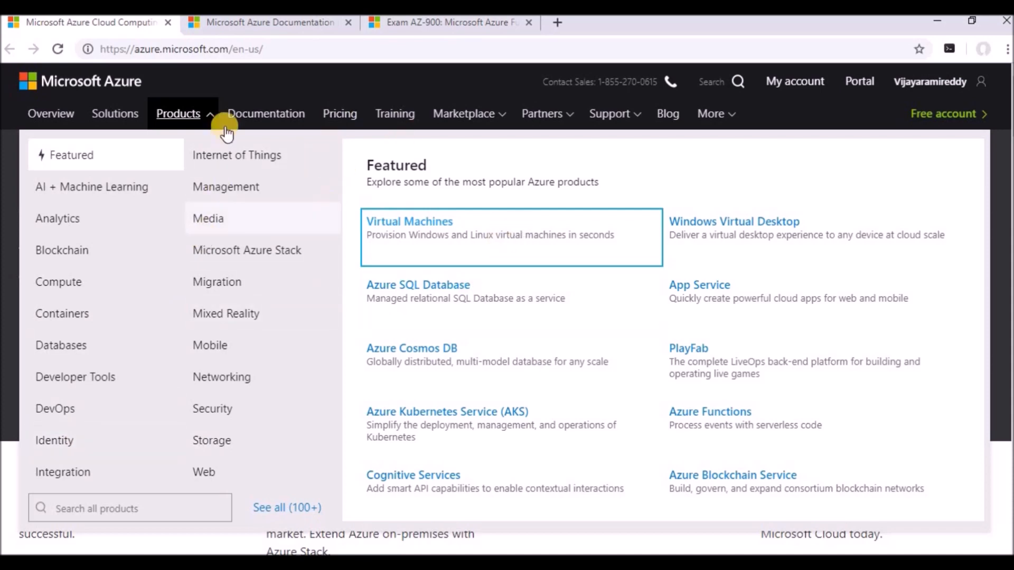
mouse_move(397, 240)
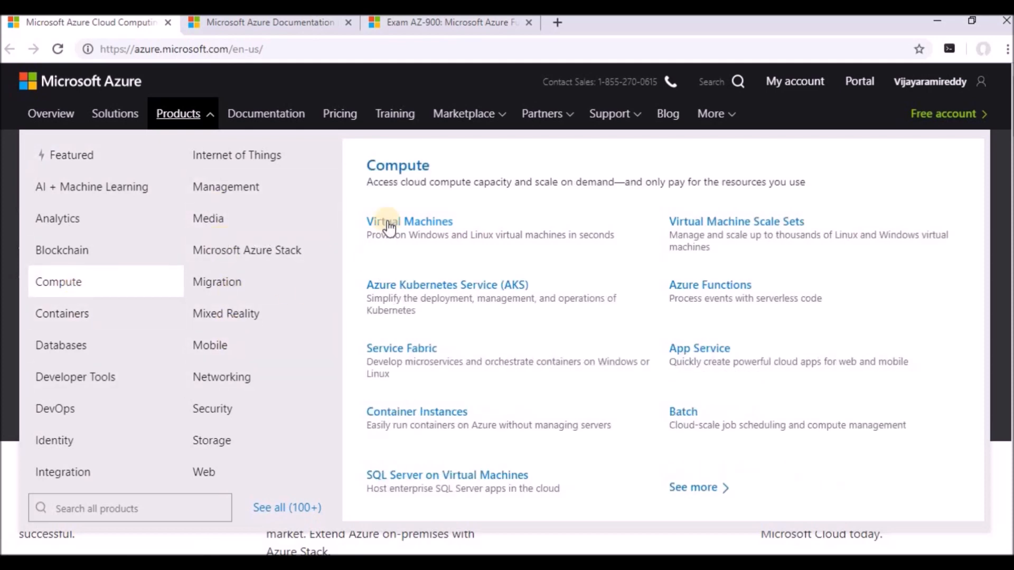
mouse_move(410, 222)
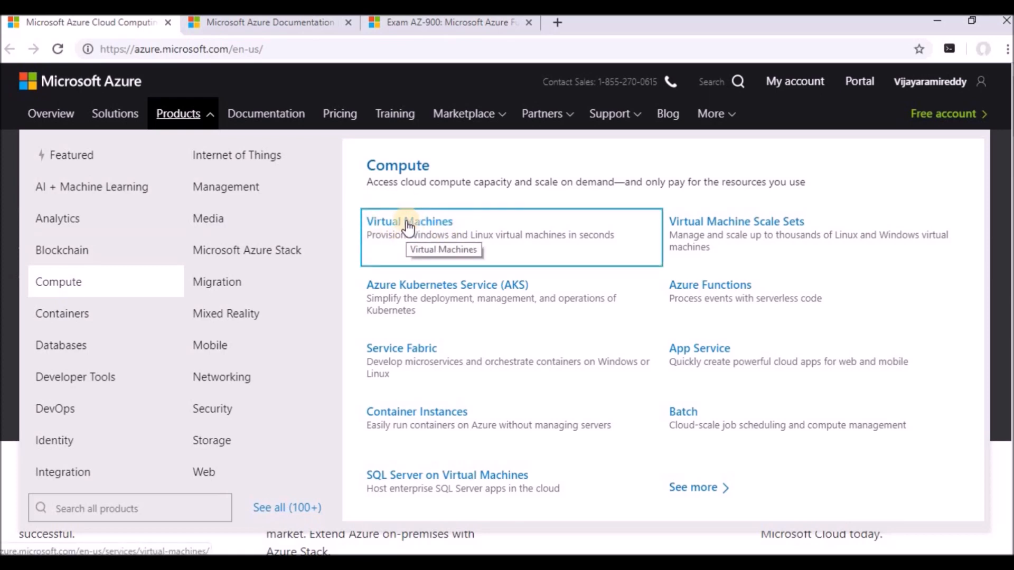
Step: Open Virtual Machines under Compute and scroll to its supported operating systems
click(409, 222)
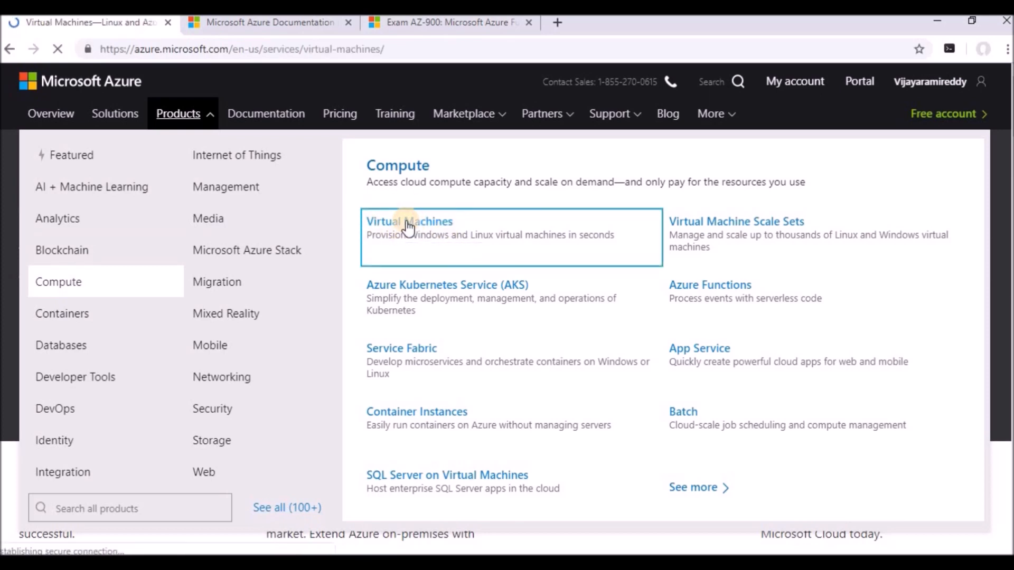
click(408, 221)
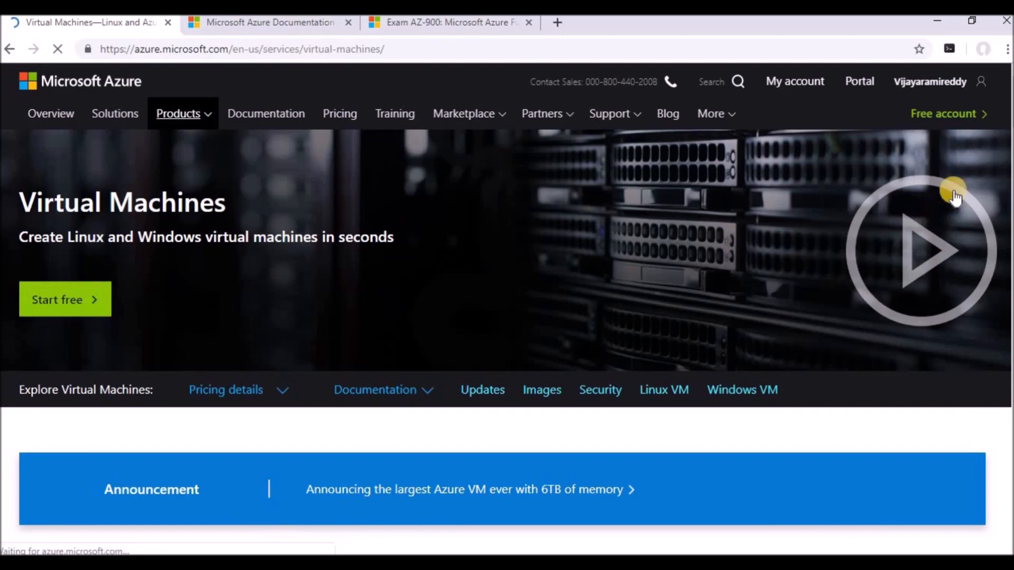
scroll(down, 3)
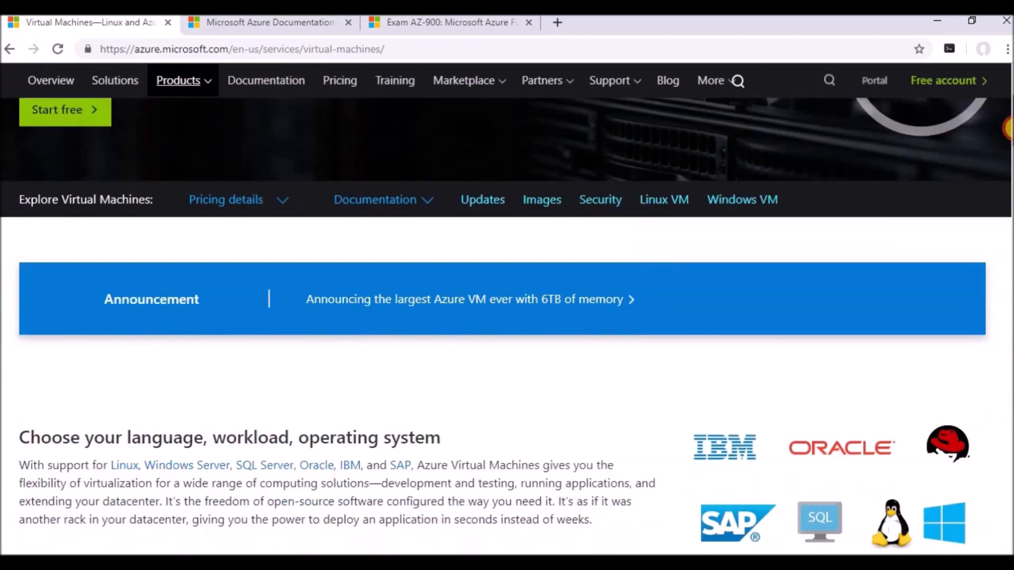
scroll(down, 3)
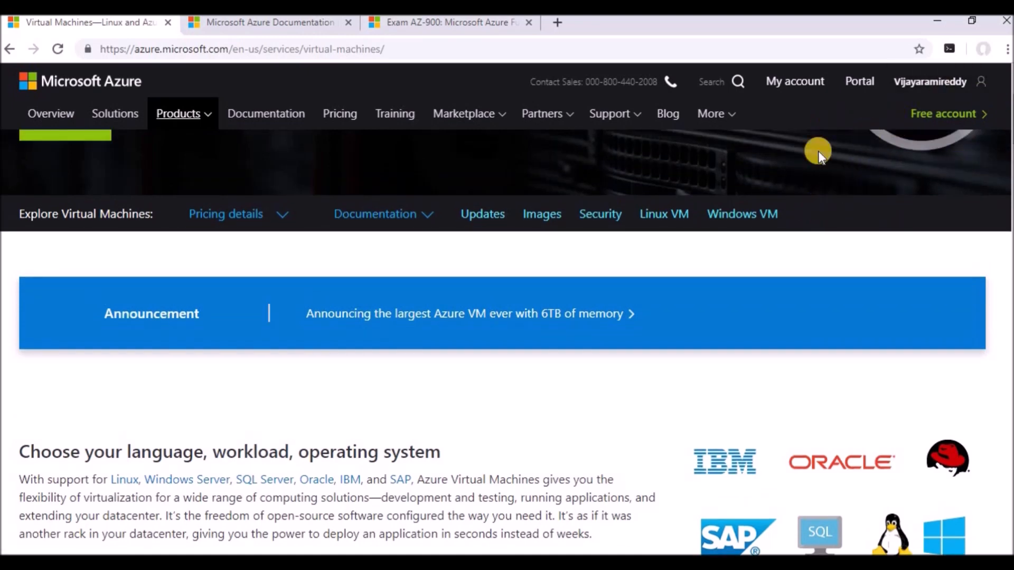
mouse_move(349, 141)
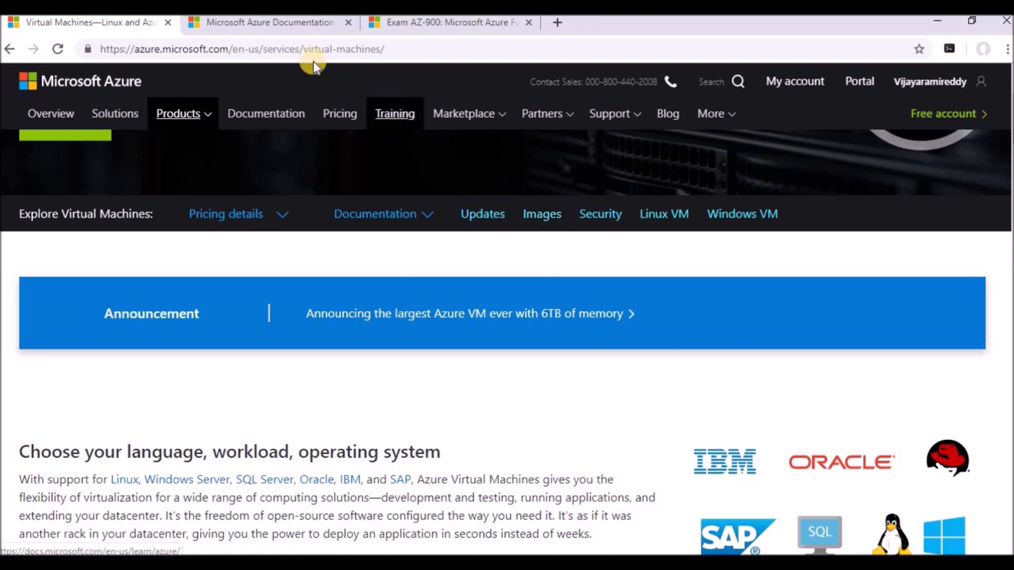
mouse_move(271, 22)
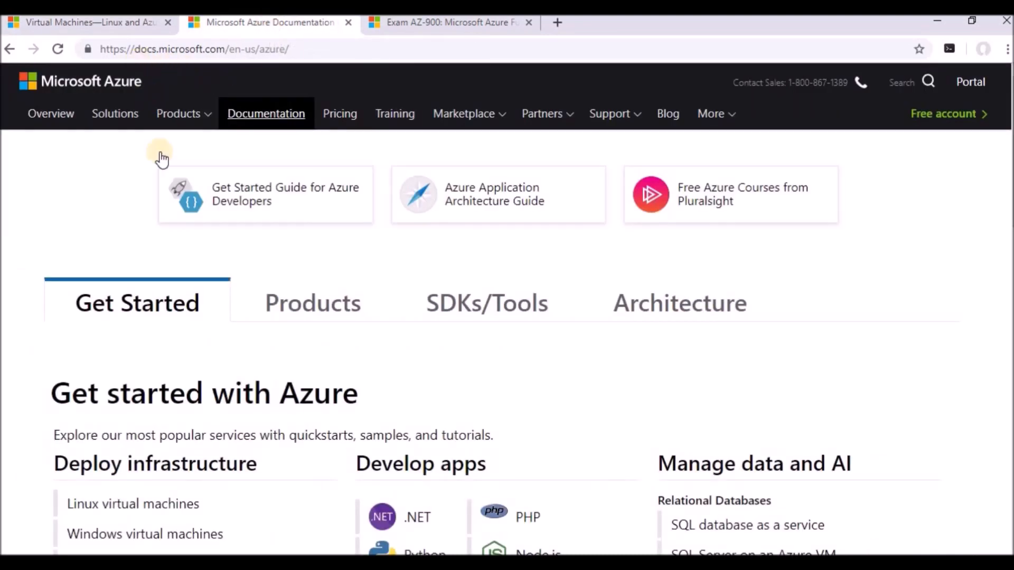
mouse_move(210, 72)
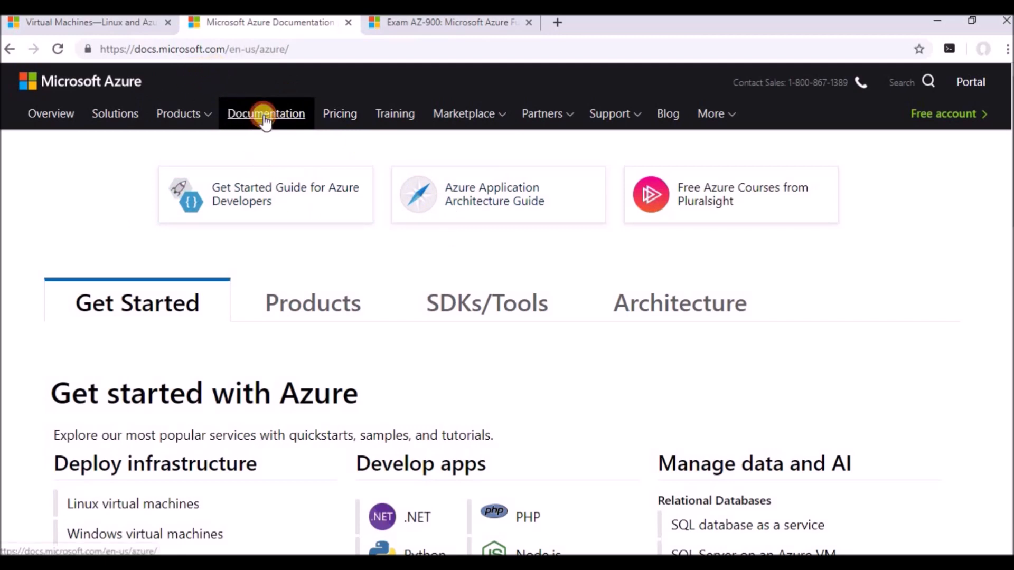
Step: Go to Azure Documentation and scroll to the Get started with Azure section
click(265, 113)
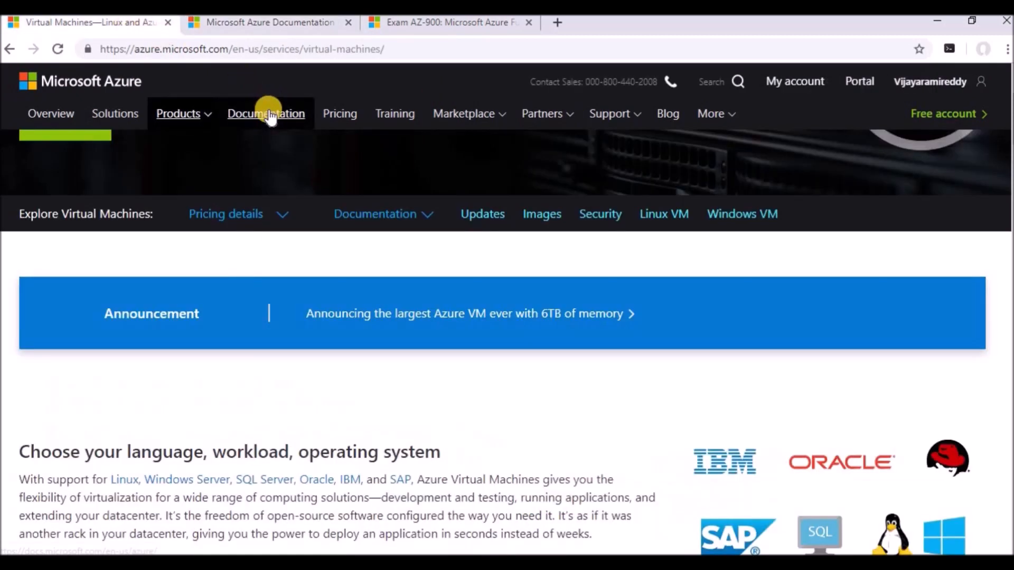
click(265, 113)
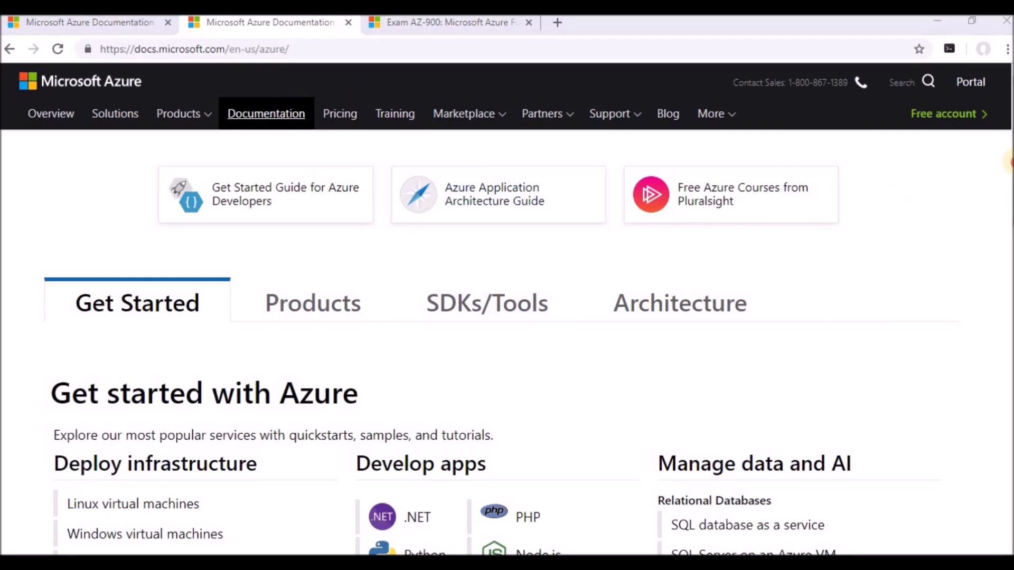
scroll(down, 3)
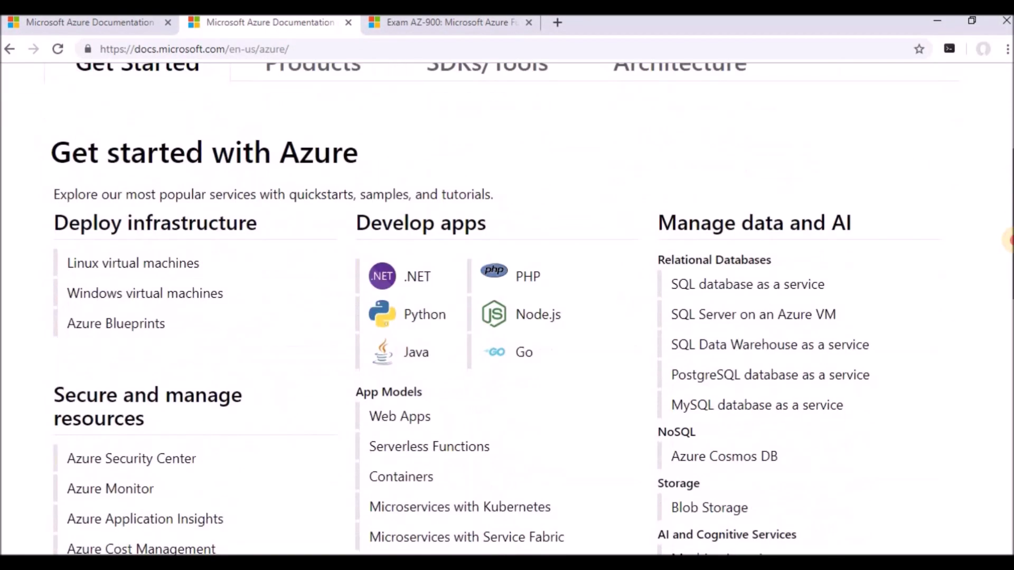
scroll(down, 3)
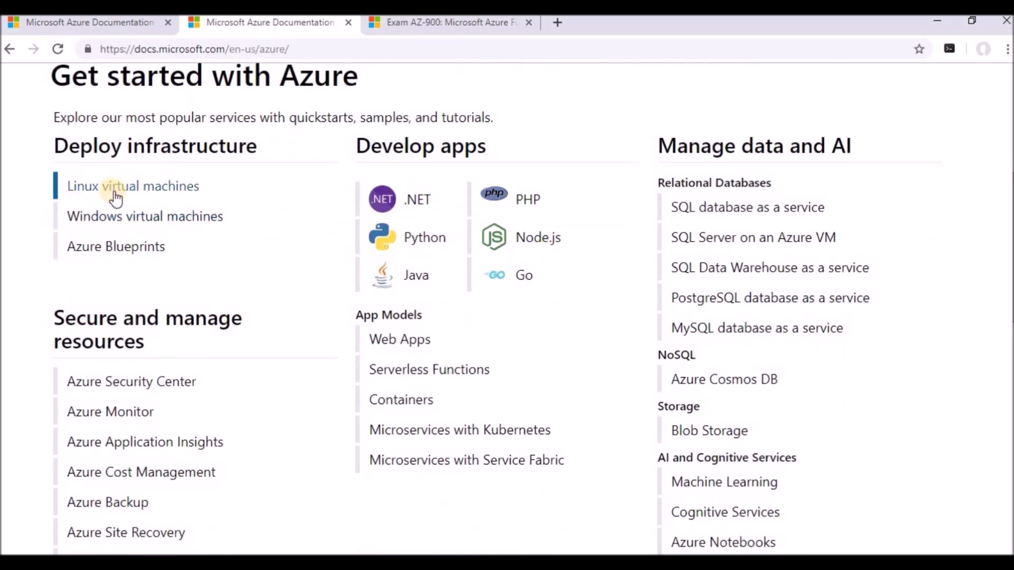
Step: Browse the Linux virtual machines docs' quickstarts and tutorials, then switch to the AZ-900 exam tab
click(133, 185)
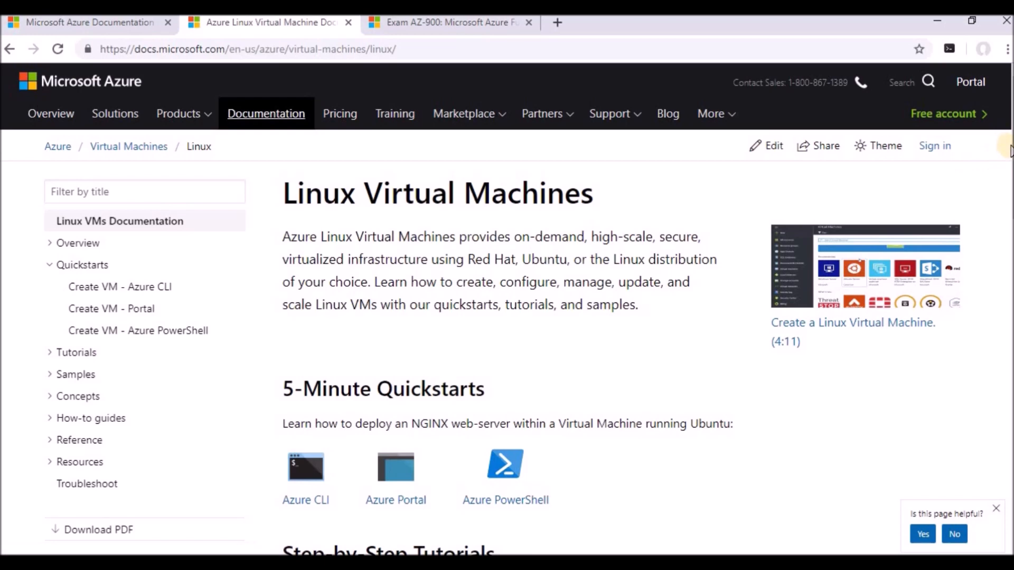
scroll(down, 3)
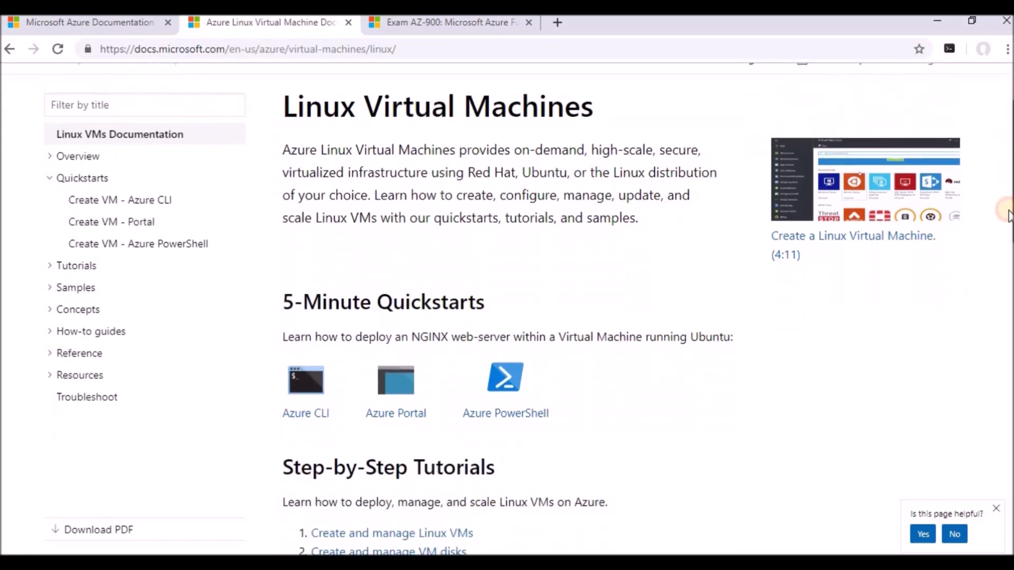
scroll(down, 3)
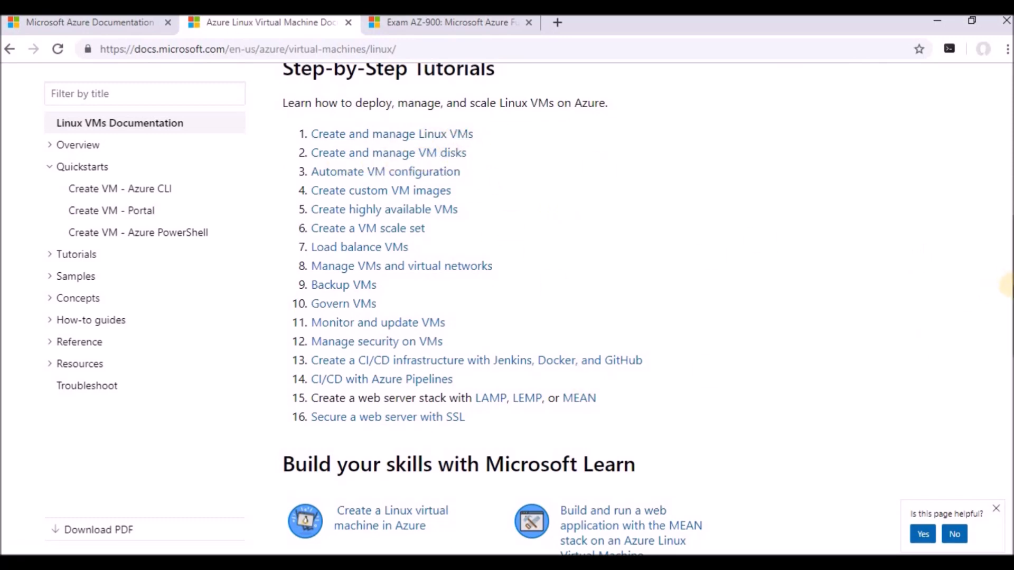
scroll(up, 3)
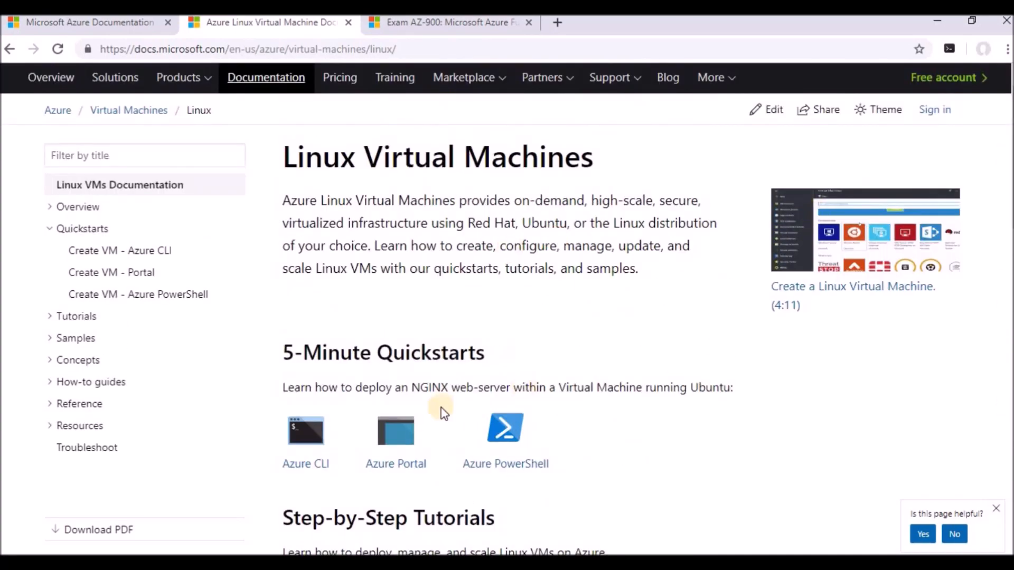
scroll(down, 3)
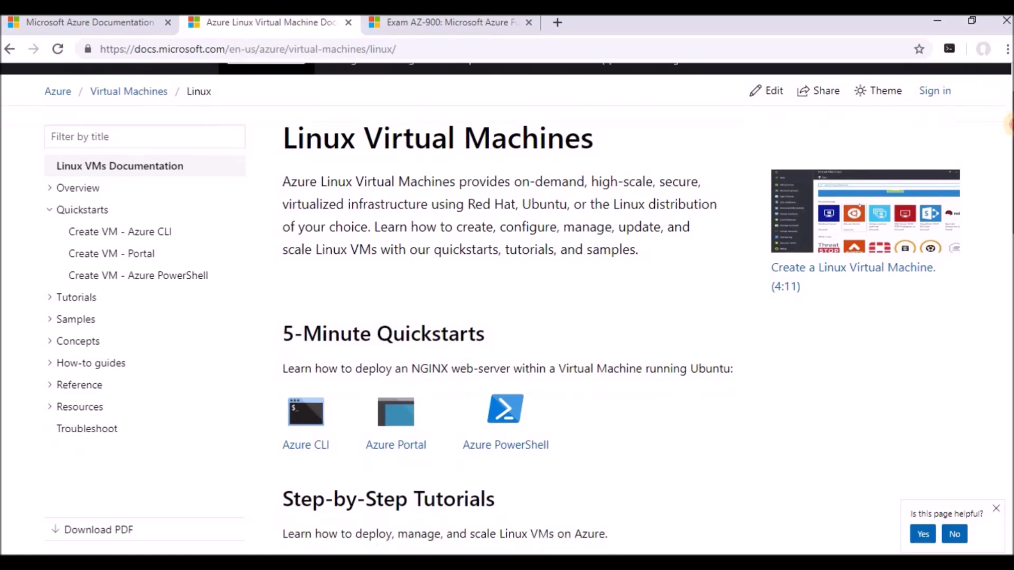
click(450, 22)
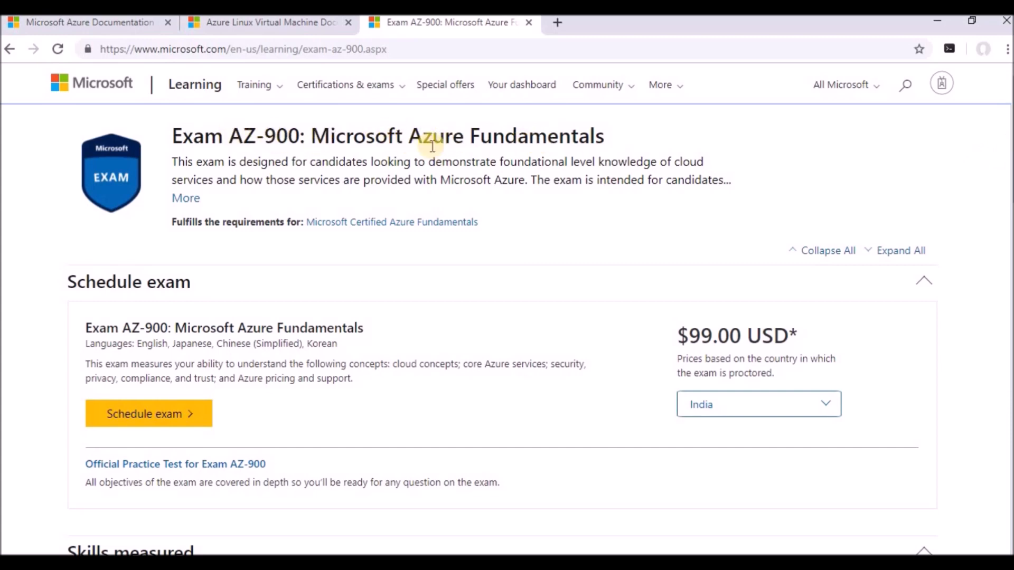
mouse_move(789, 223)
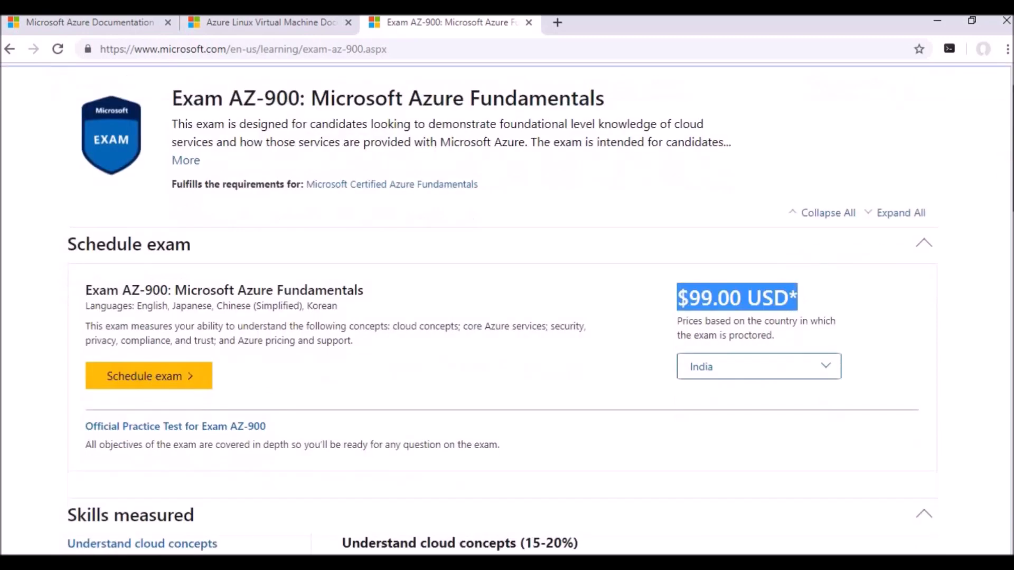
Step: Highlight the exam languages, then scroll to the Understand cloud concepts skills
scroll(down, 3)
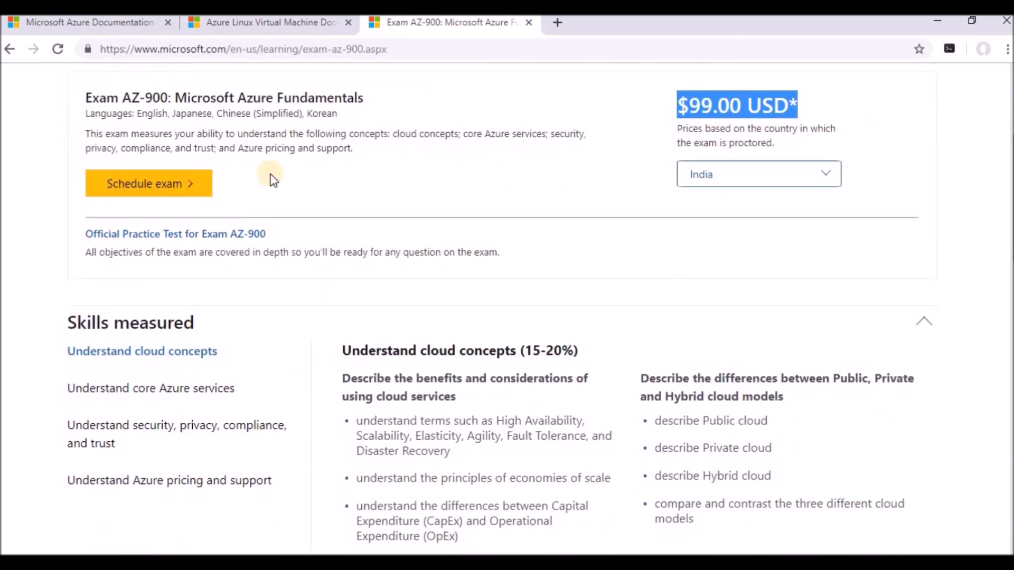
mouse_move(127, 115)
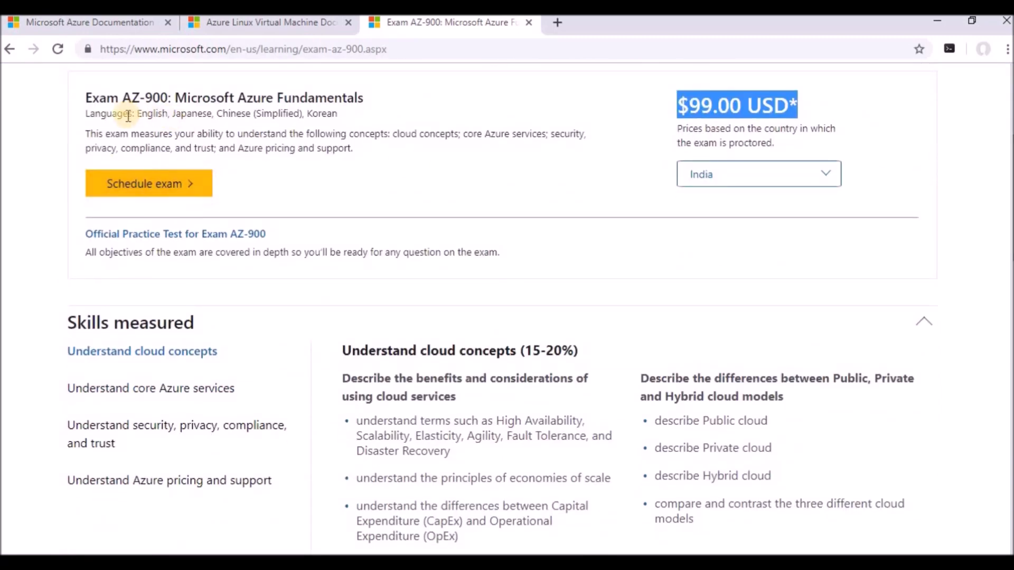
drag(136, 113, 336, 113)
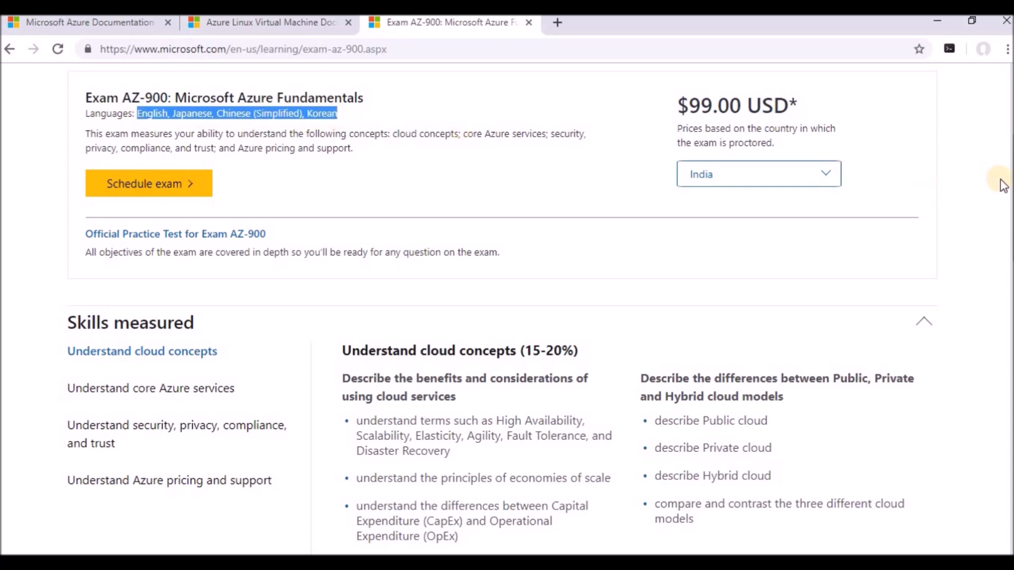
scroll(down, 3)
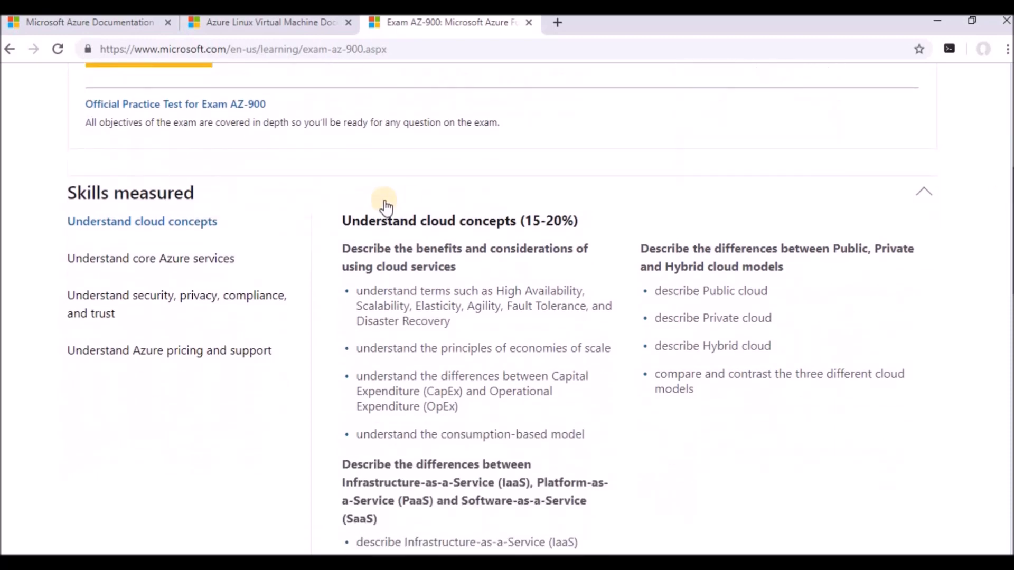
mouse_move(123, 230)
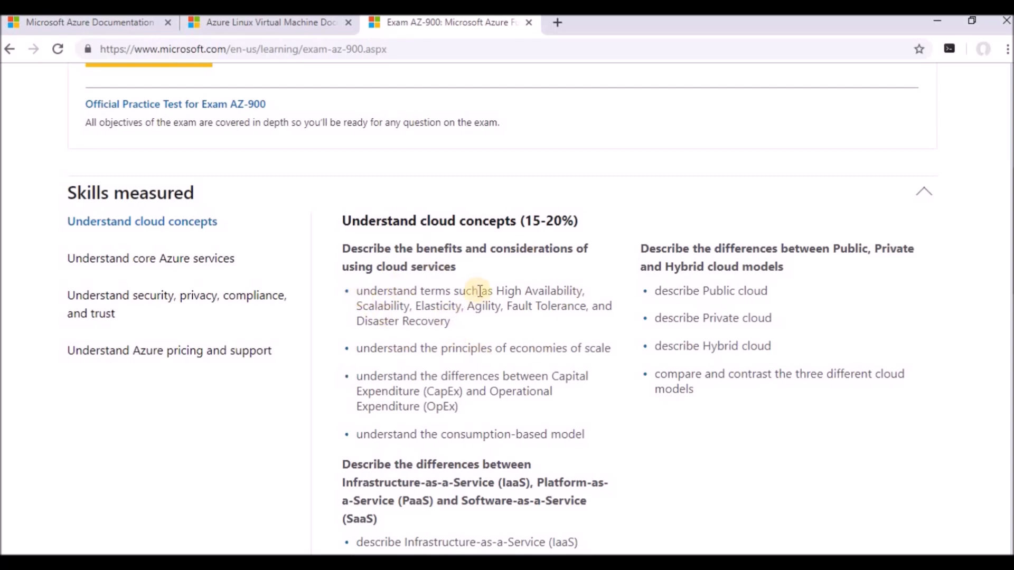
mouse_move(494, 312)
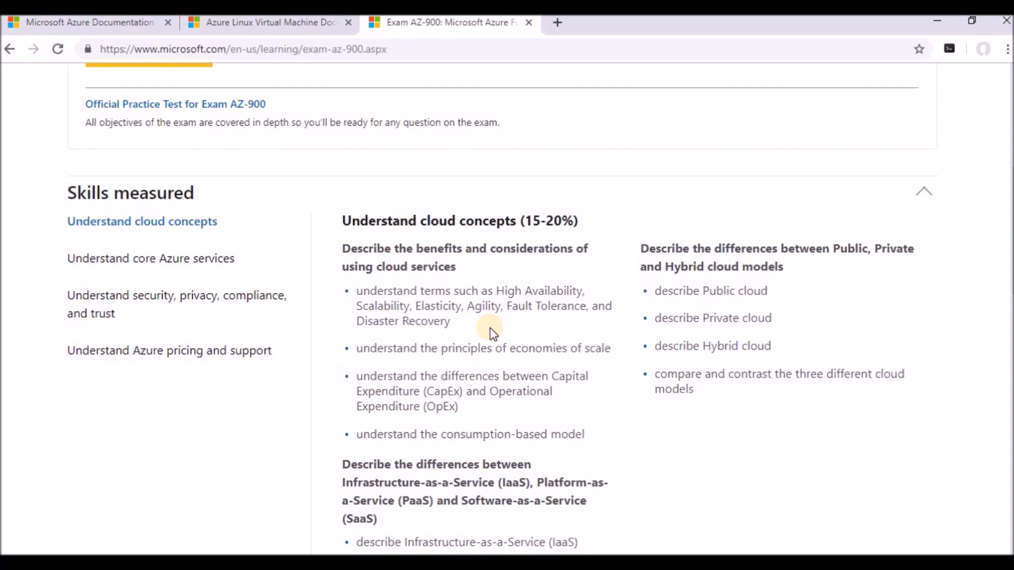
mouse_move(480, 427)
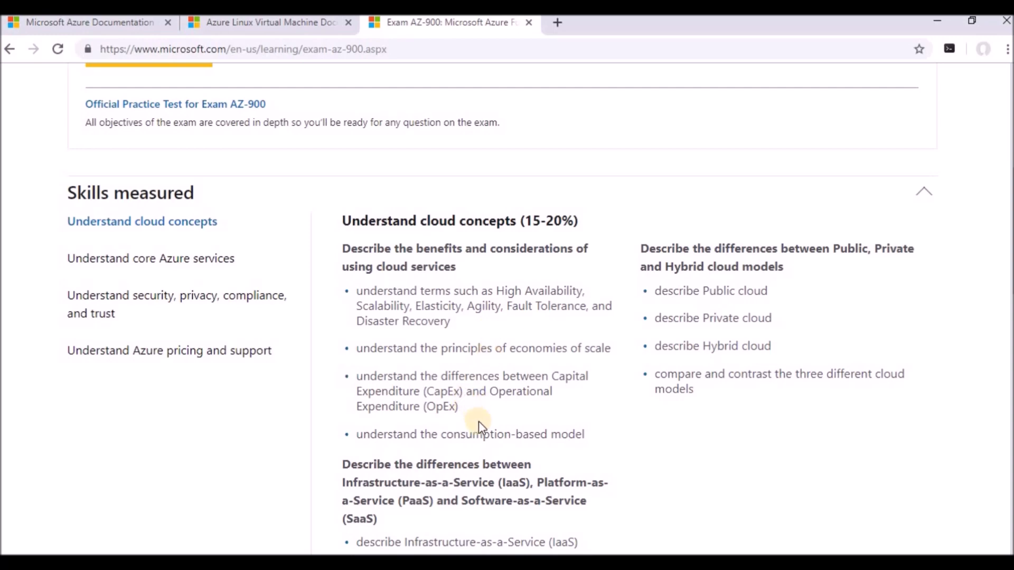
mouse_move(1009, 261)
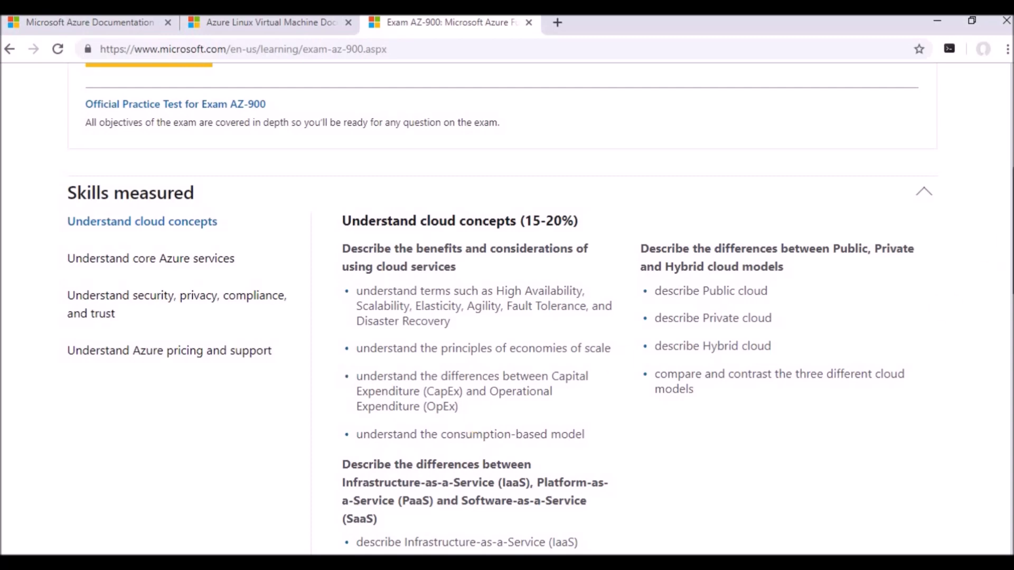
scroll(down, 3)
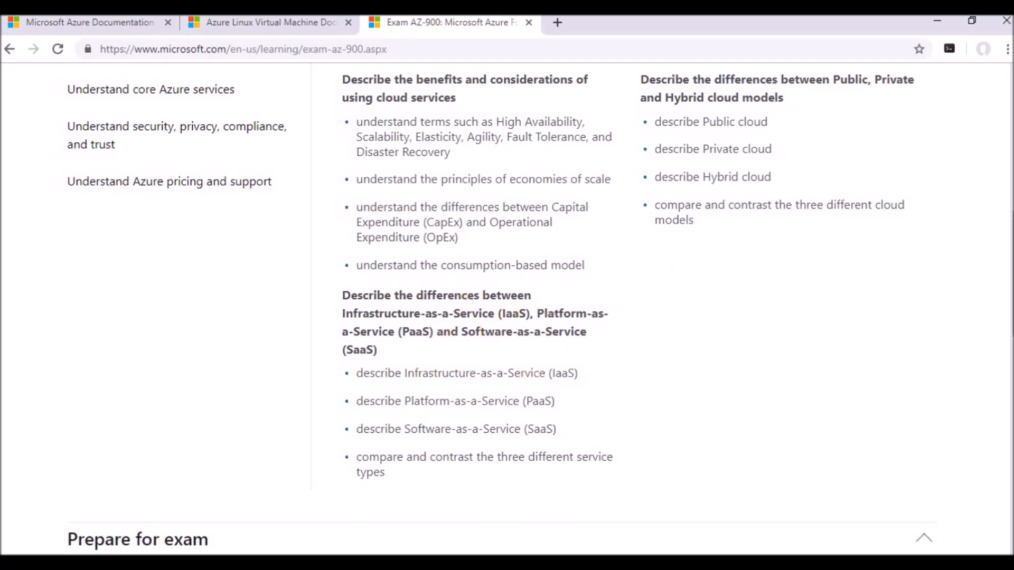
scroll(up, 3)
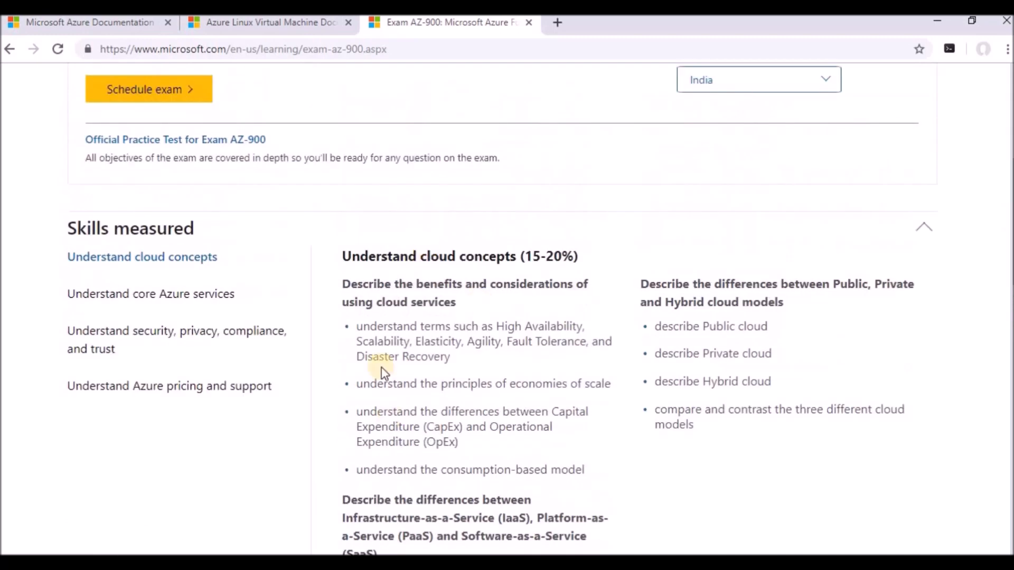
Step: Show the 'Understand core Azure services' tab and scroll through its objectives
click(150, 294)
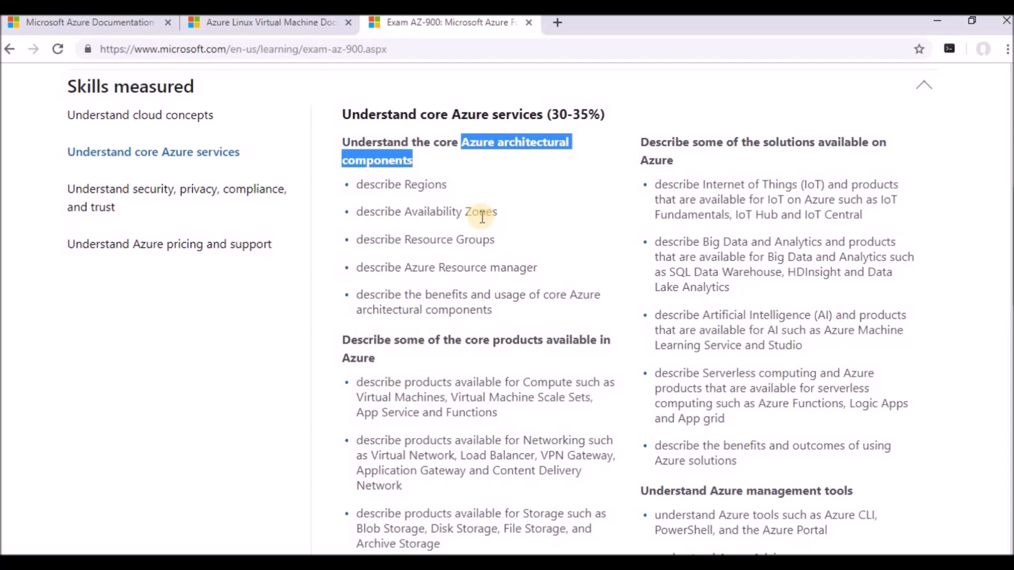
mouse_move(480, 267)
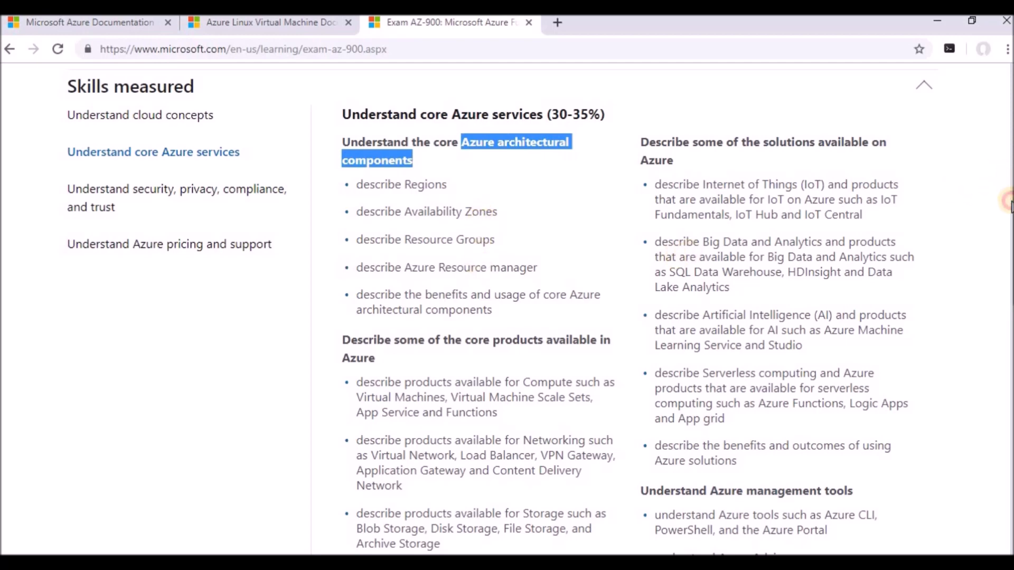
scroll(down, 3)
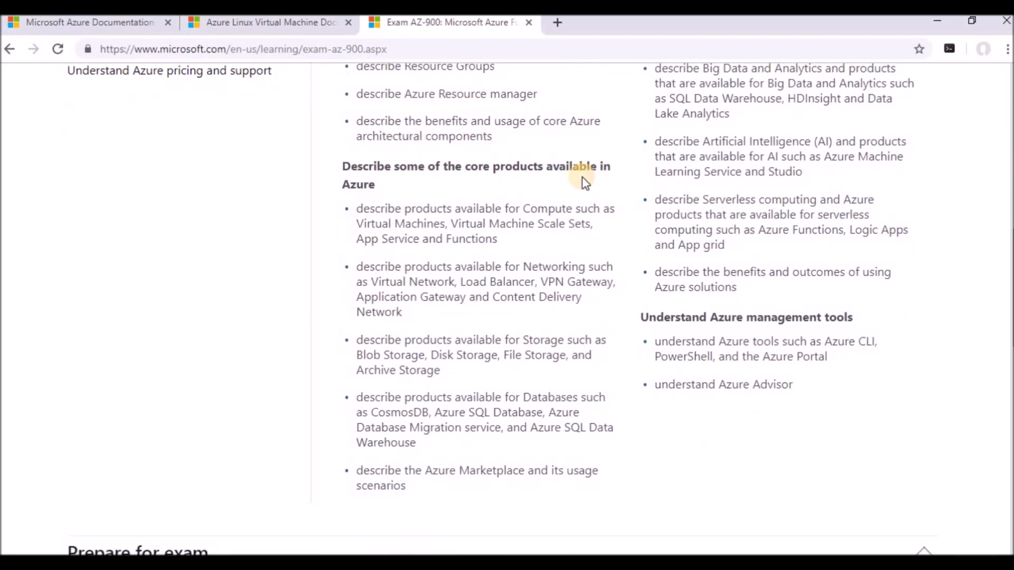
mouse_move(545, 234)
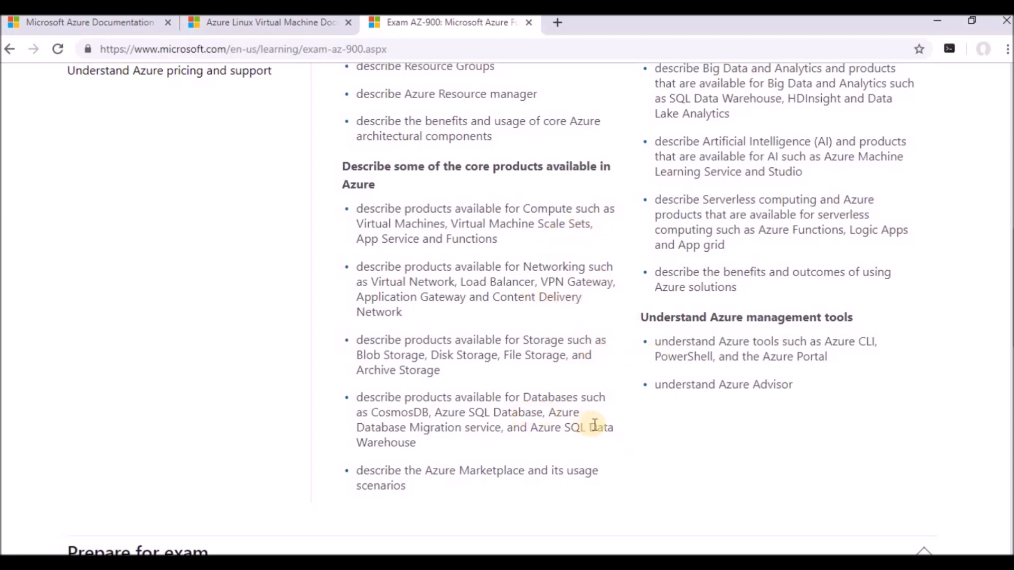
mouse_move(548, 432)
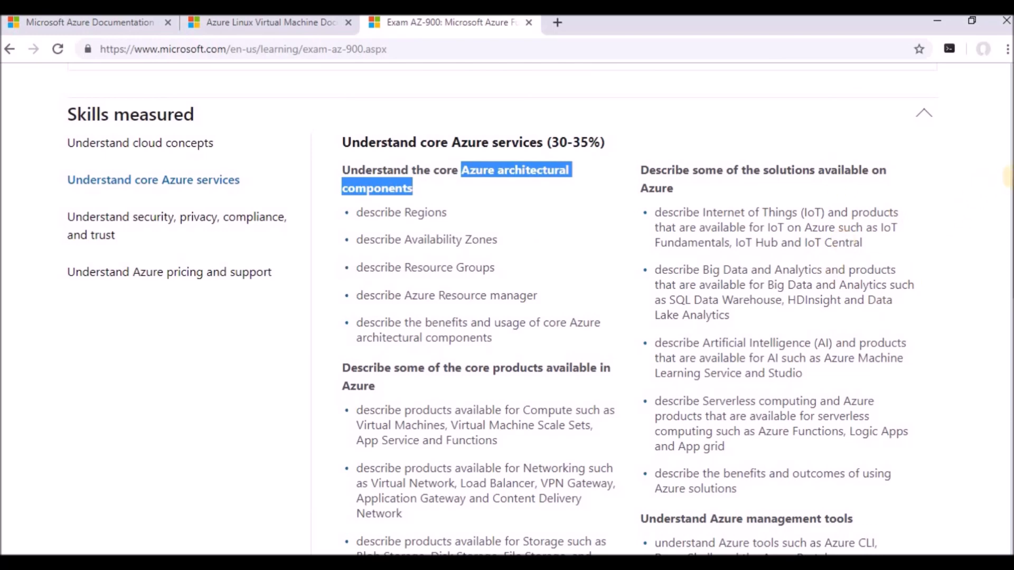
scroll(down, 3)
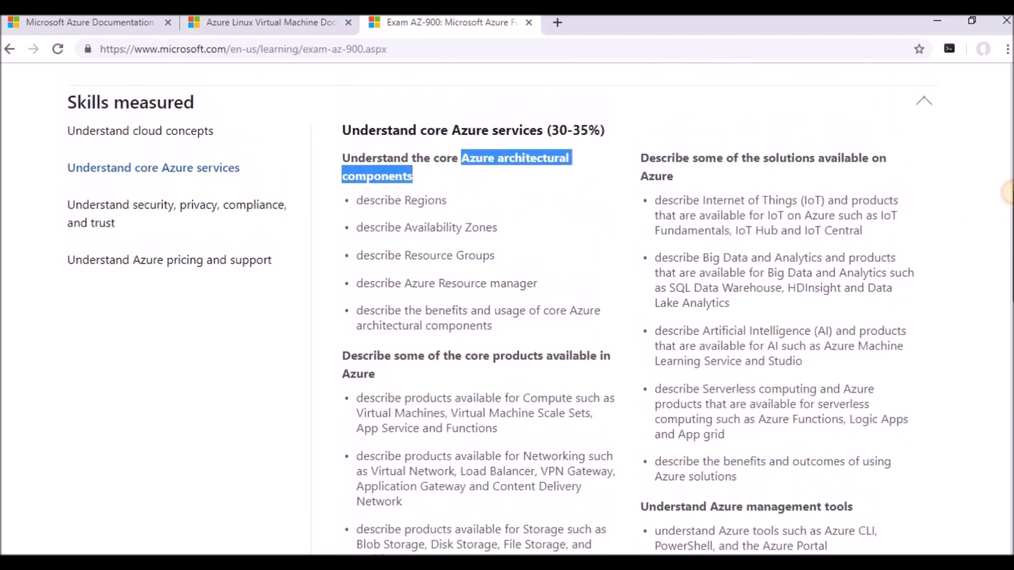
Step: Show the 'Understand security, privacy, compliance, and trust' tab and scroll its objectives
click(176, 214)
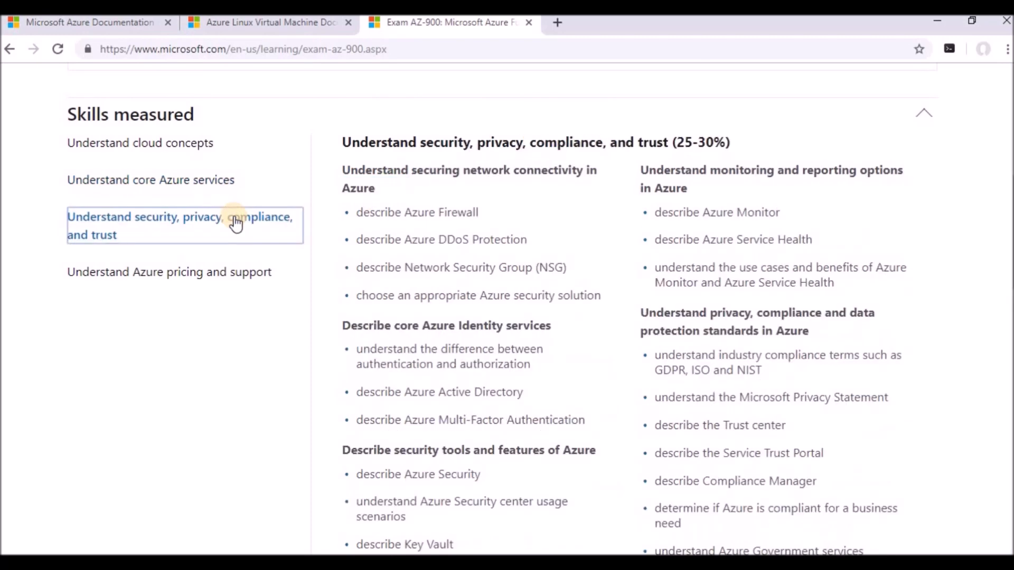
mouse_move(343, 220)
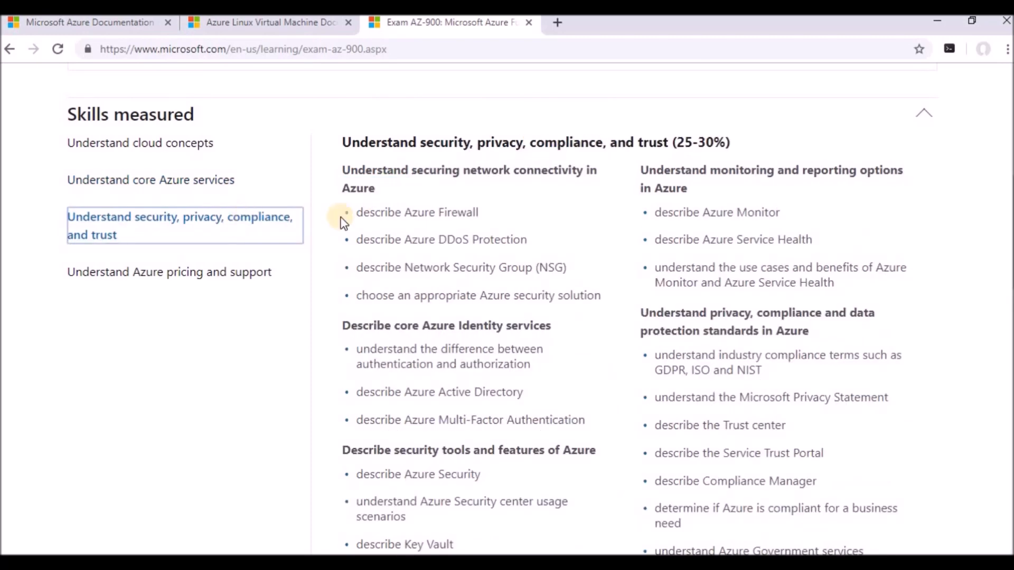
mouse_move(412, 216)
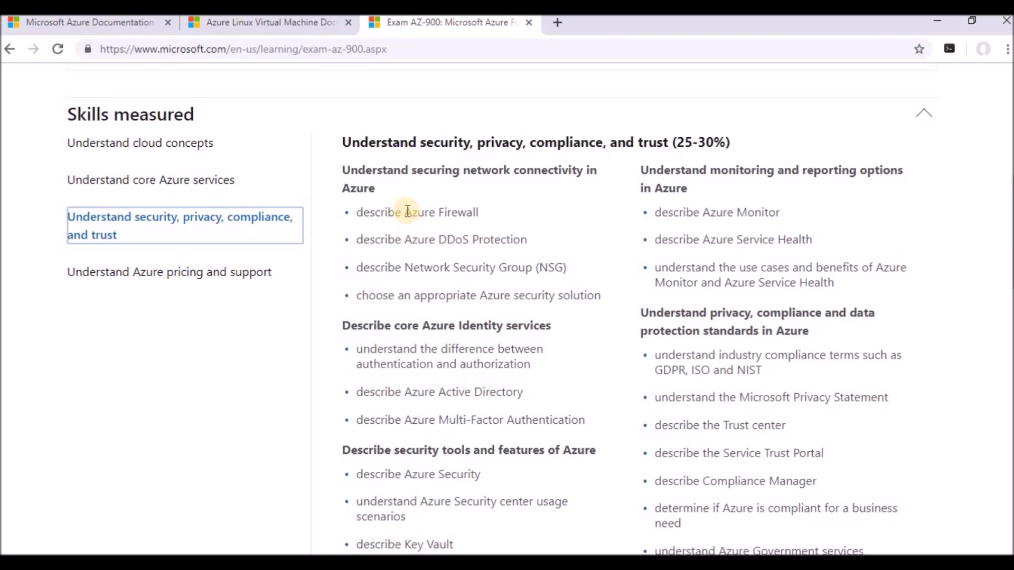
mouse_move(470, 236)
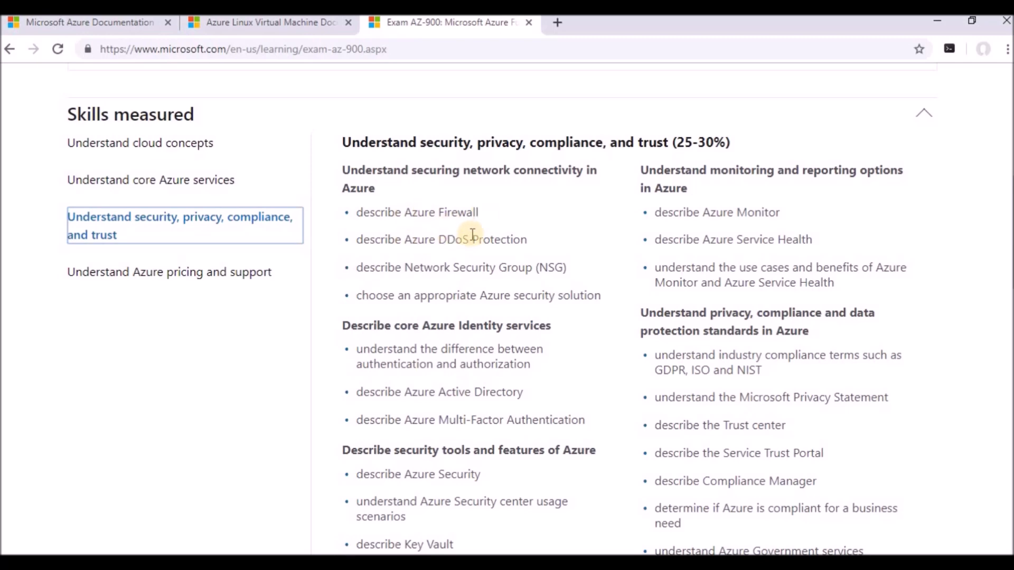
mouse_move(1006, 185)
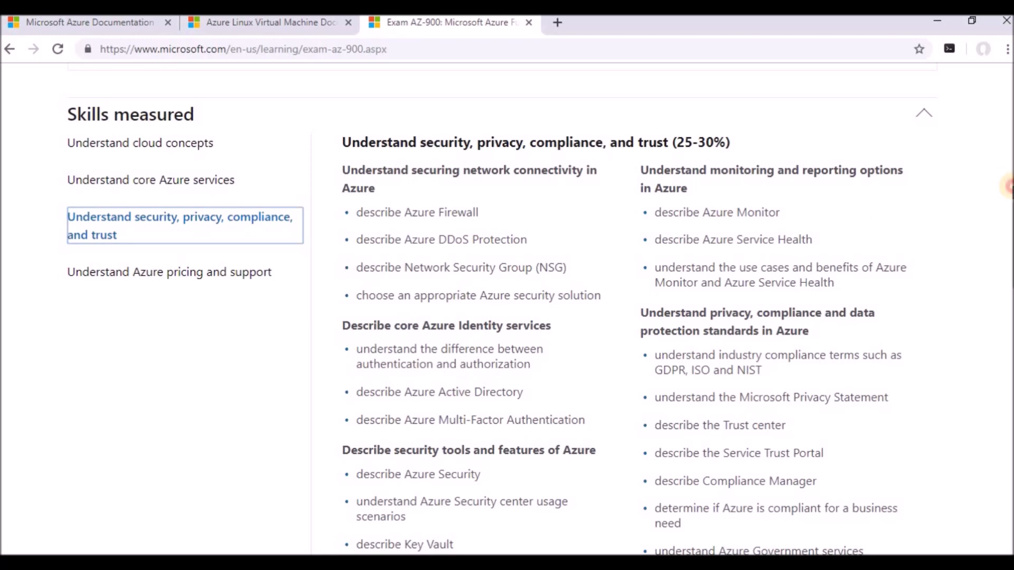
scroll(down, 3)
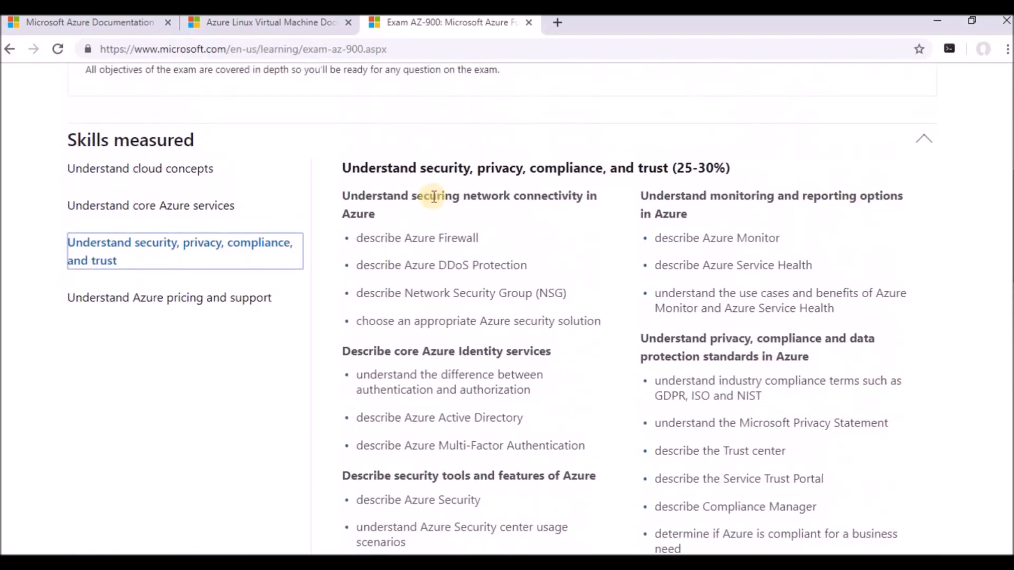
Step: Show the 'Understand Azure pricing and support' tab and scroll its full objective list
click(170, 298)
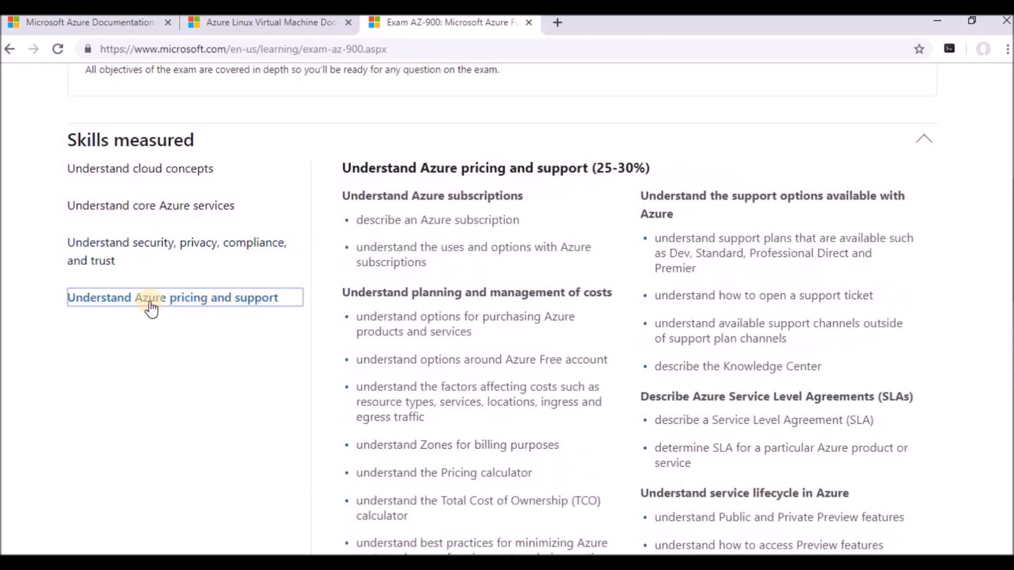
mouse_move(803, 183)
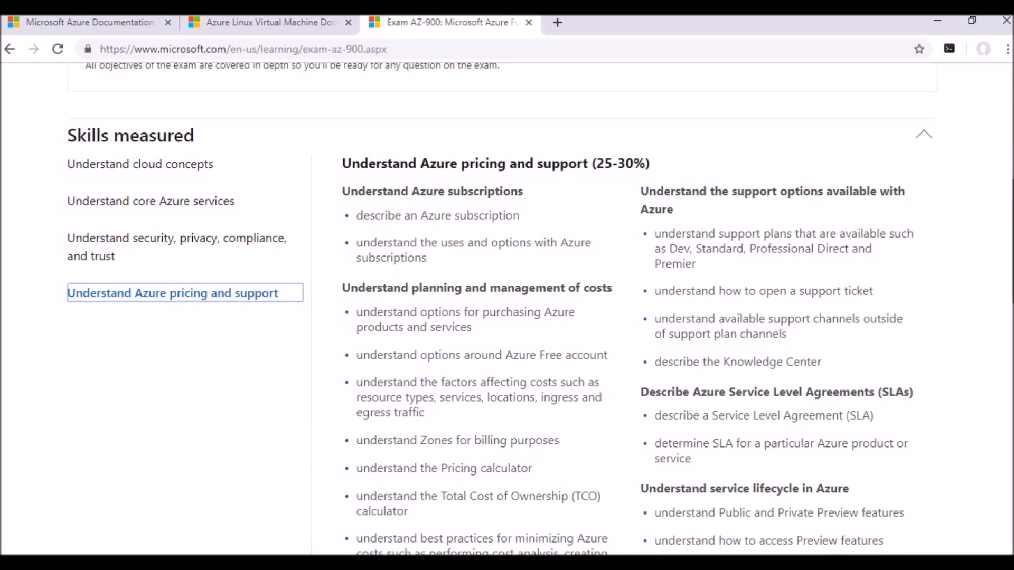
scroll(down, 3)
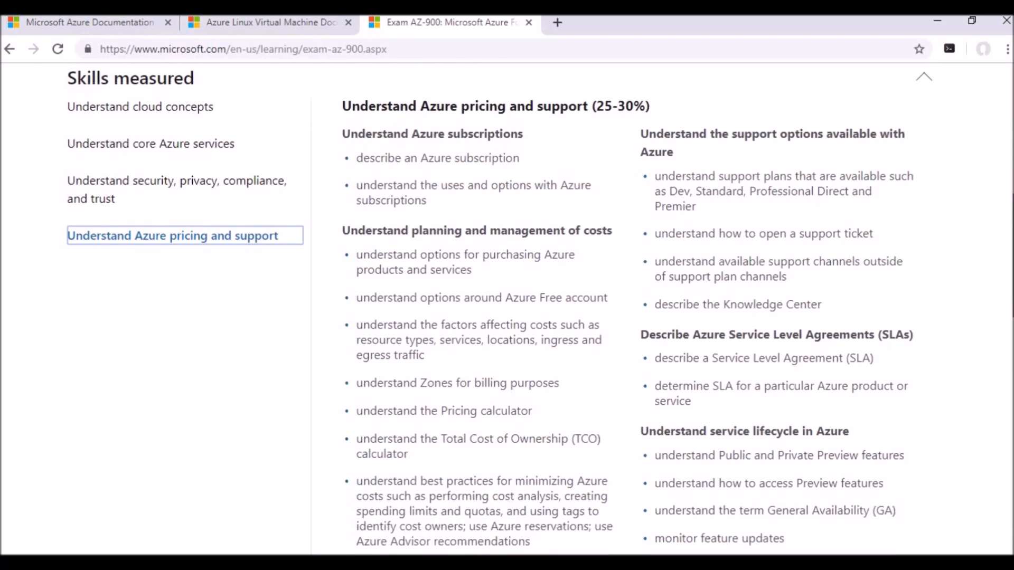
scroll(down, 3)
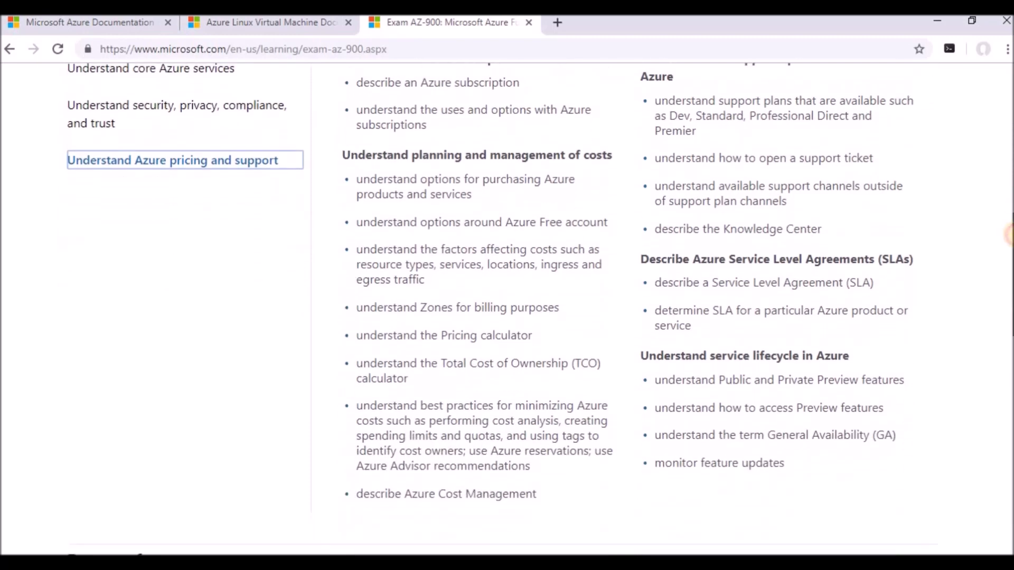
scroll(down, 3)
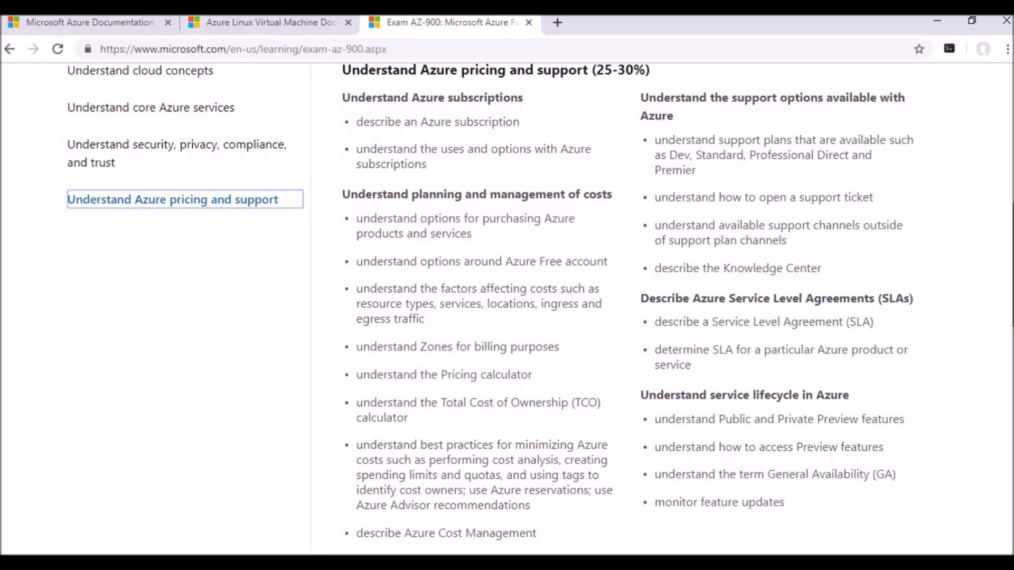
scroll(down, 3)
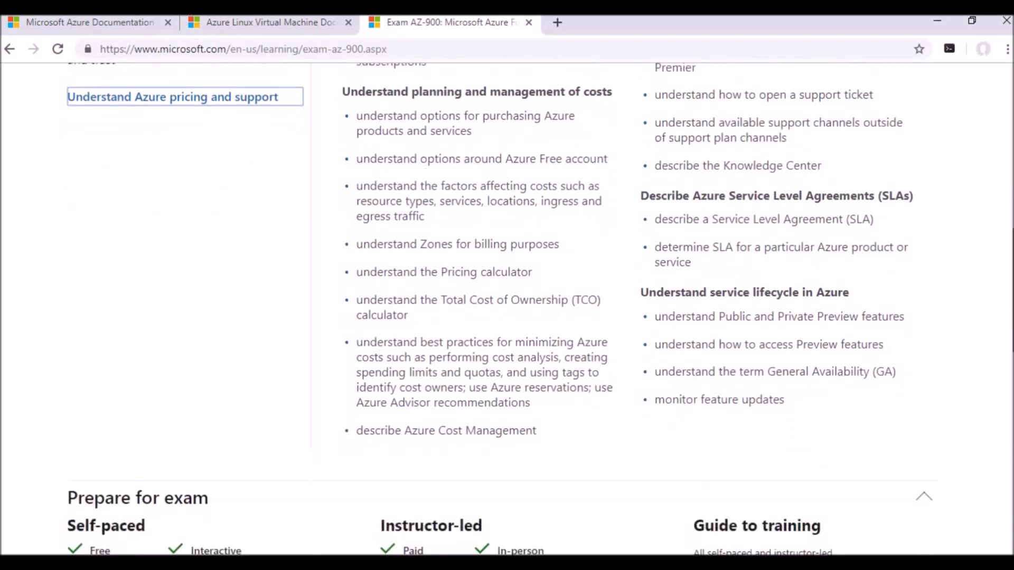
scroll(up, 3)
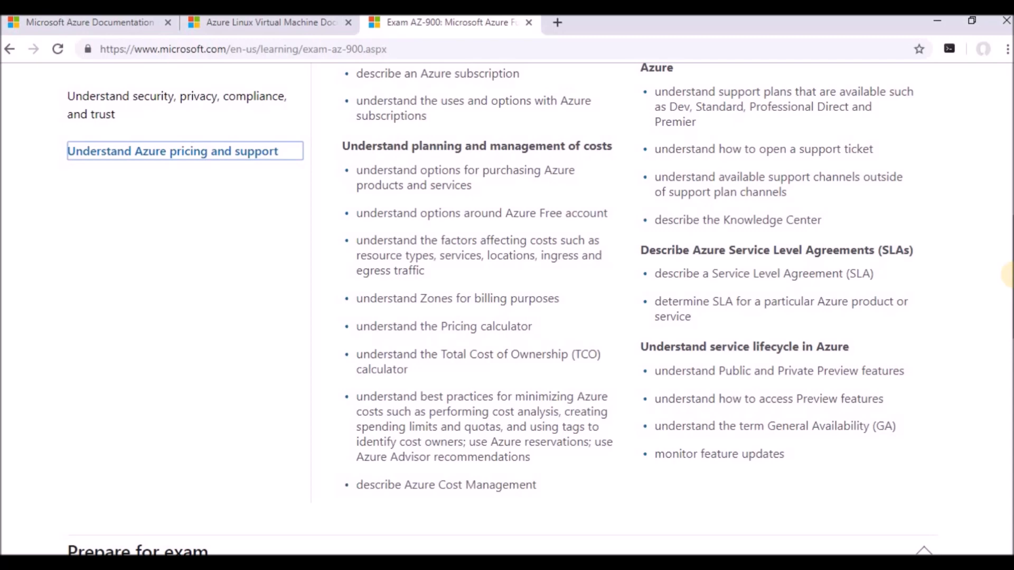
Step: Scroll through the Prepare for exam and Related certifications sections
scroll(down, 3)
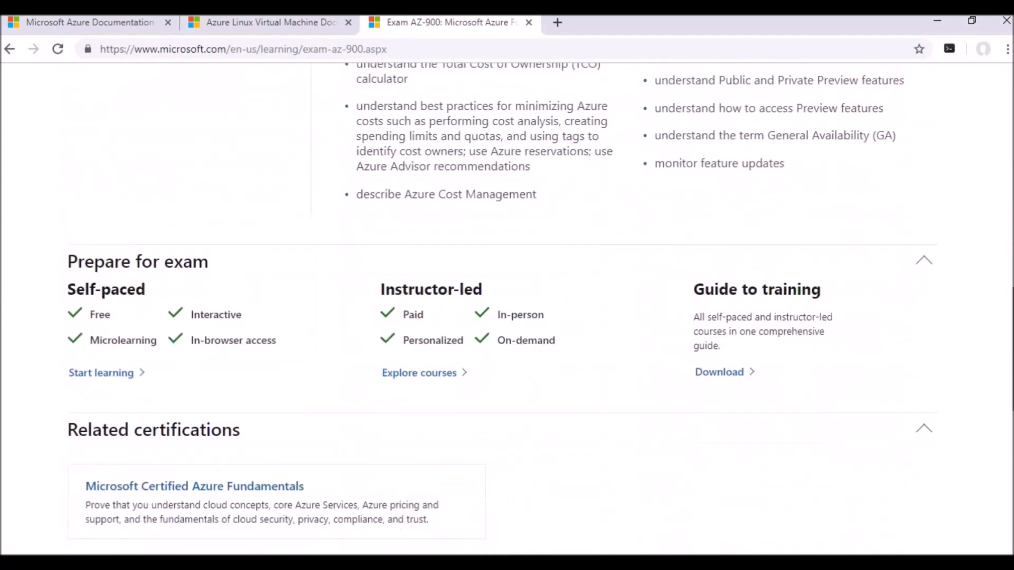
scroll(down, 3)
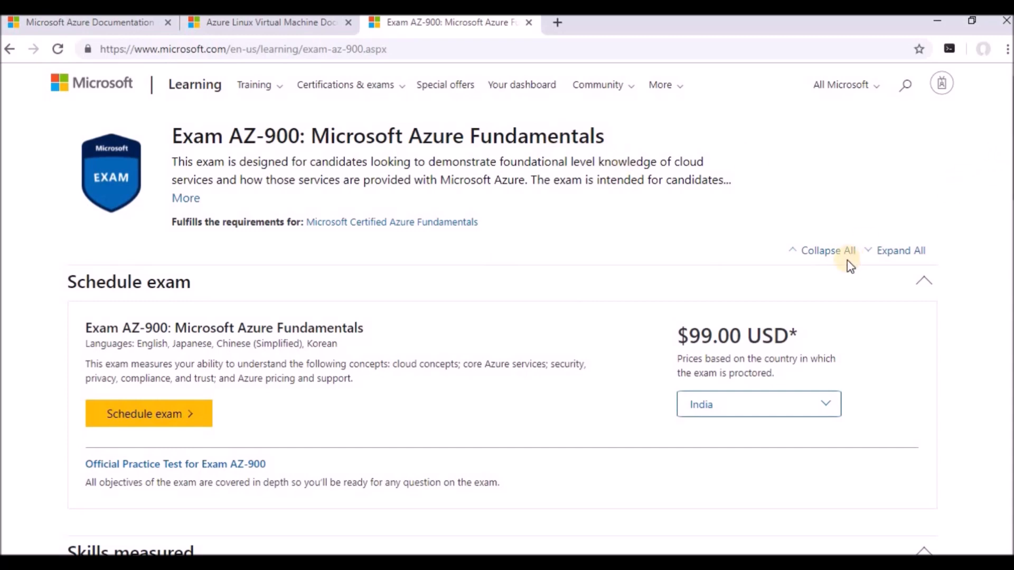
mouse_move(488, 262)
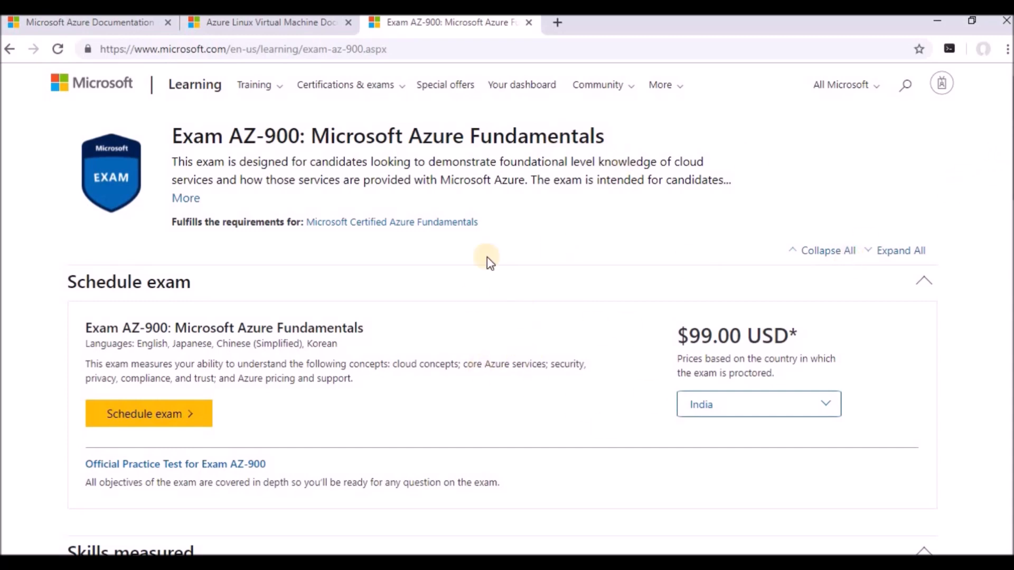